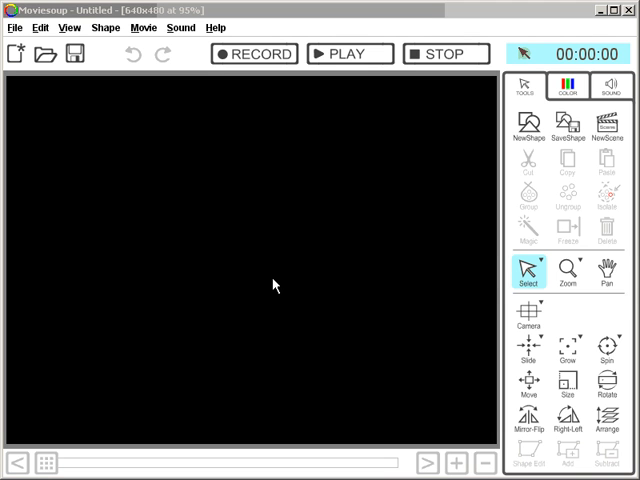
{"action": "mouse_move", "coordinate": [230, 144]}
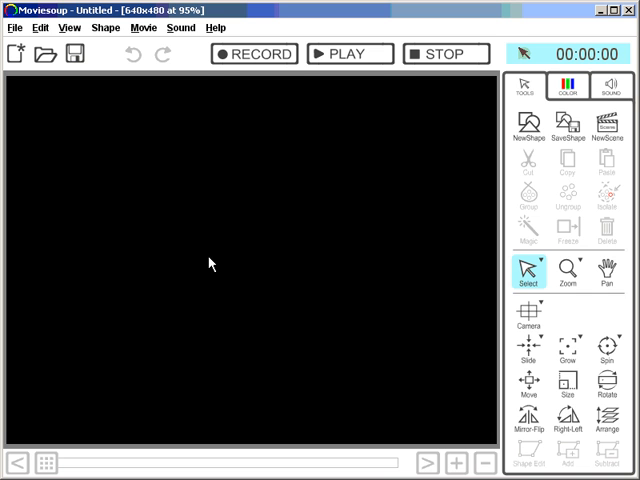
{"action": "mouse_move", "coordinate": [434, 376]}
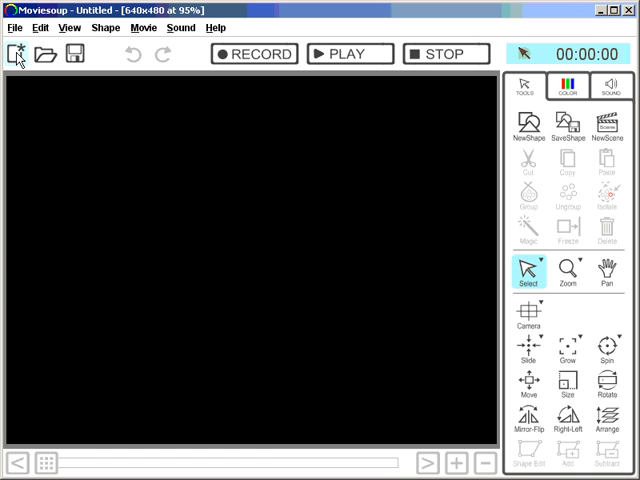
{"action": "mouse_move", "coordinate": [36, 100]}
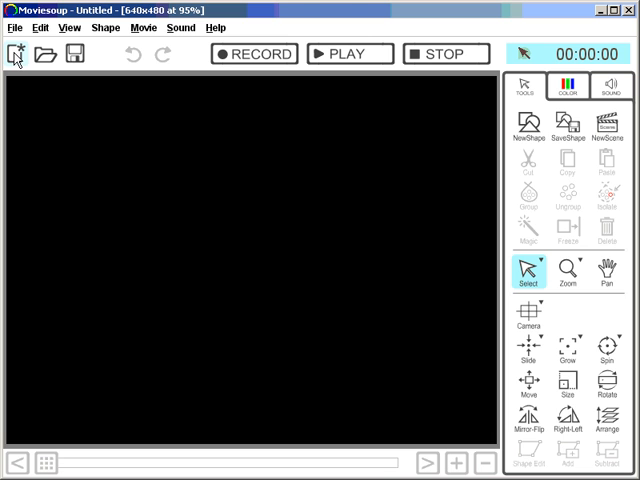
Begin a new movie and select the Adventures in Space background library, briefly previewing the Image option.
{"action": "left_click", "coordinate": [12, 54]}
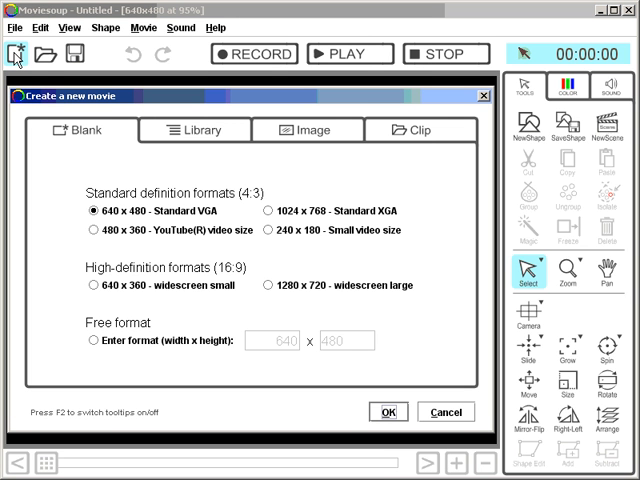
{"action": "mouse_move", "coordinate": [210, 176]}
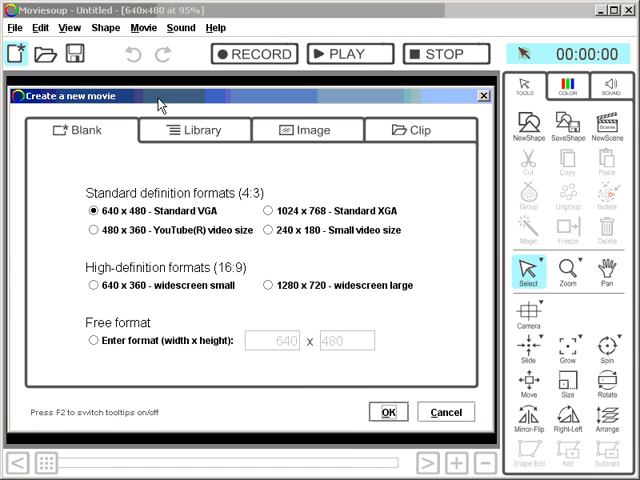
{"action": "left_click", "coordinate": [196, 128]}
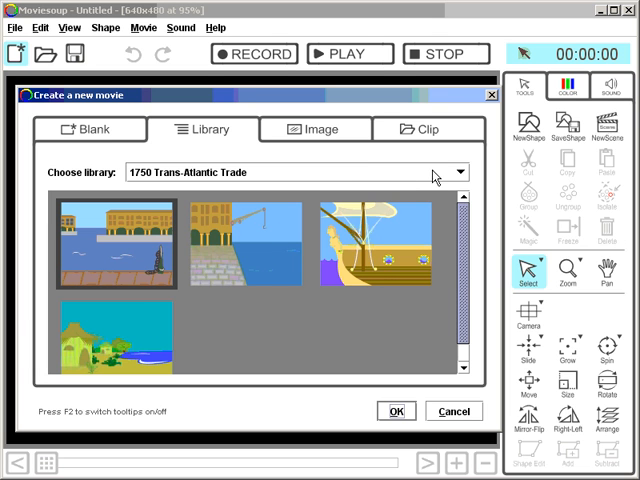
{"action": "left_click", "coordinate": [460, 172]}
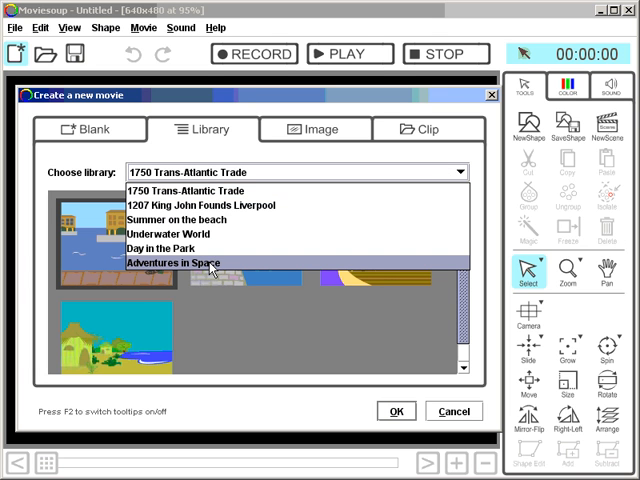
{"action": "left_click", "coordinate": [176, 264]}
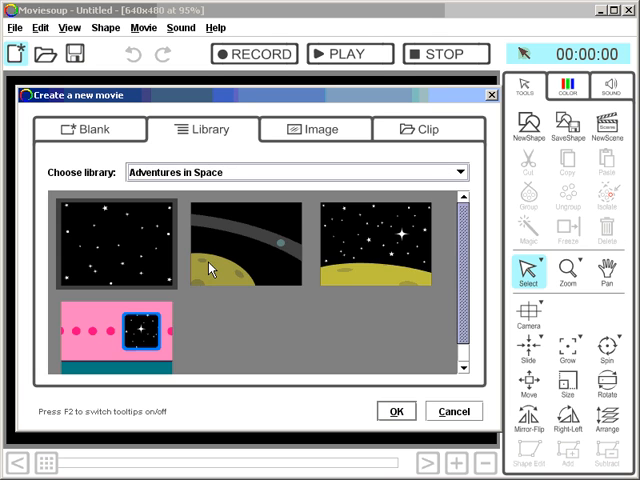
{"action": "mouse_move", "coordinate": [332, 116]}
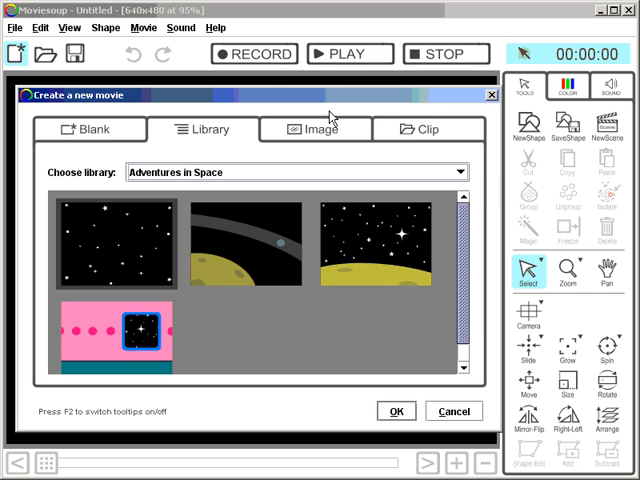
{"action": "left_click", "coordinate": [312, 128]}
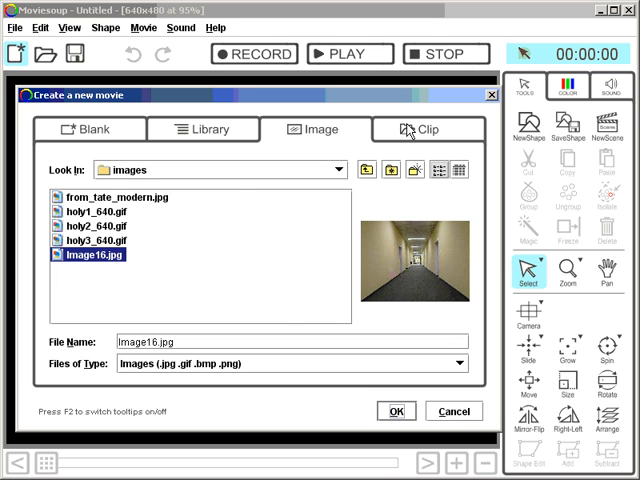
{"action": "left_click", "coordinate": [424, 128]}
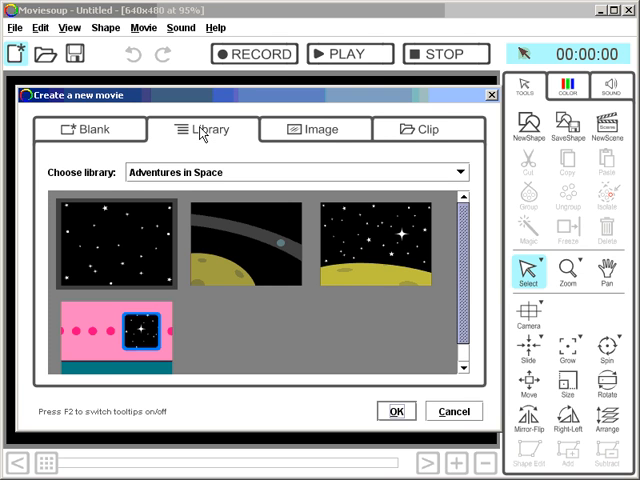
{"action": "mouse_move", "coordinate": [256, 256]}
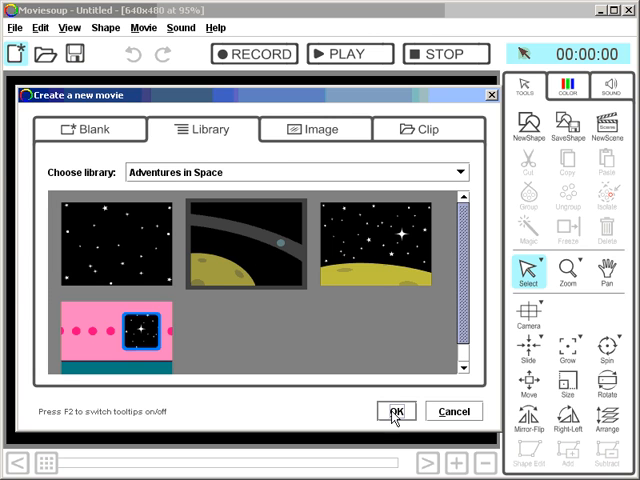
Confirm the space background to create the movie.
{"action": "left_click", "coordinate": [396, 412]}
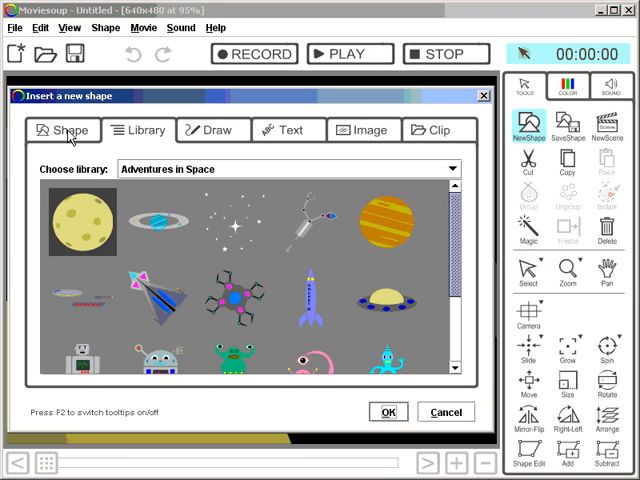
Tour the Shape, Draw, Text, Image and Clip sources, then select the flying saucer from the space library.
{"action": "left_click", "coordinate": [140, 130]}
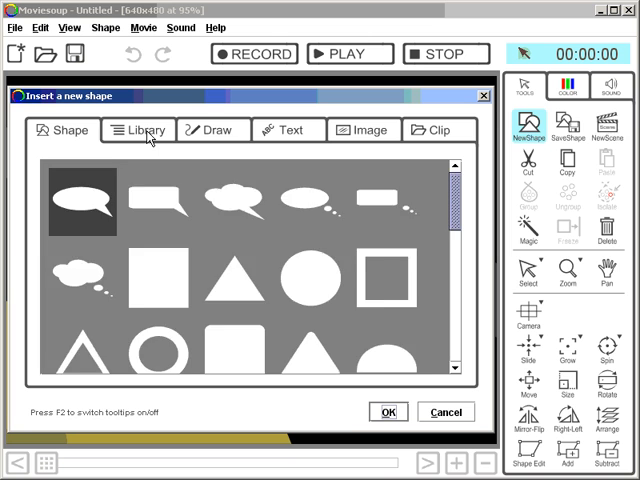
{"action": "left_click", "coordinate": [136, 130]}
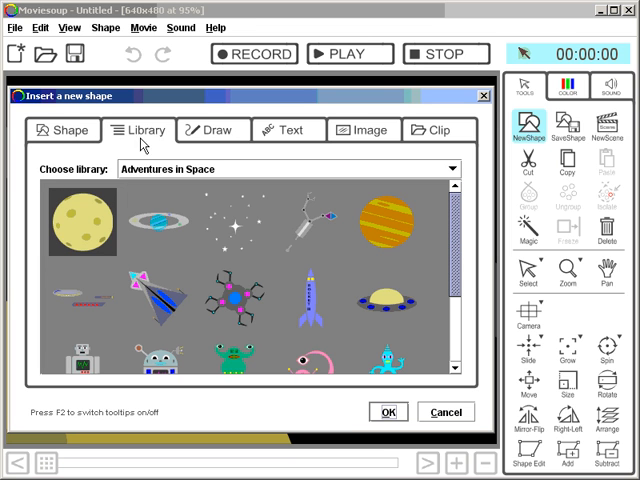
{"action": "left_click", "coordinate": [212, 130]}
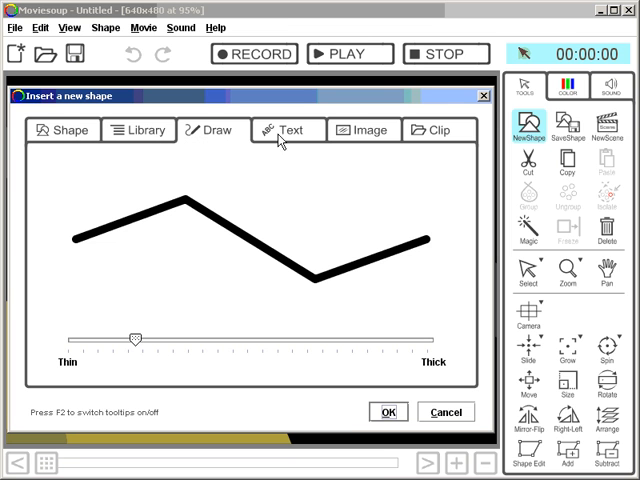
{"action": "left_click", "coordinate": [288, 130]}
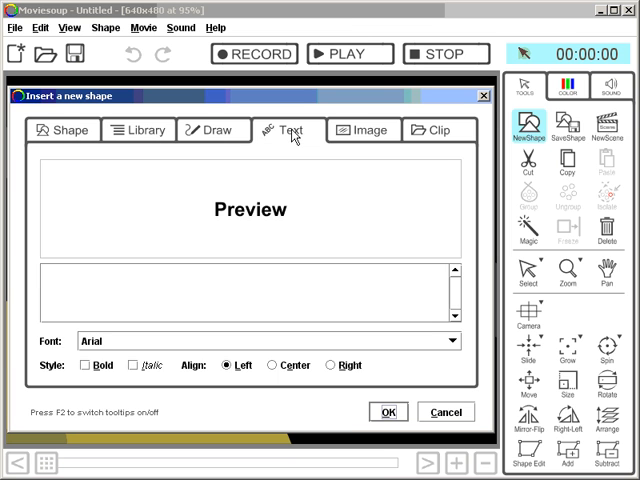
{"action": "left_click", "coordinate": [364, 130]}
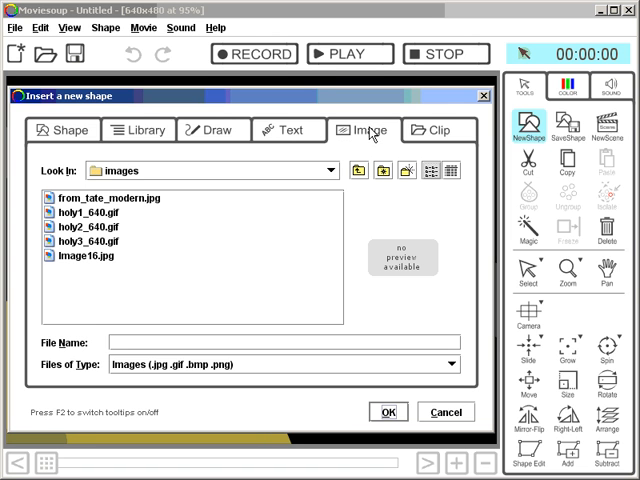
{"action": "left_click", "coordinate": [440, 128]}
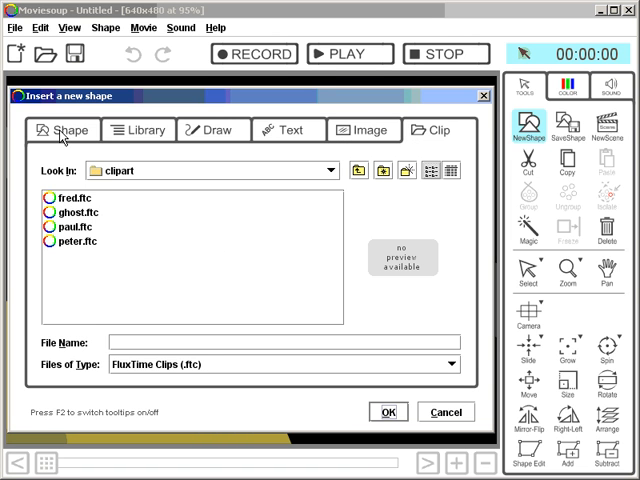
{"action": "left_click", "coordinate": [138, 130]}
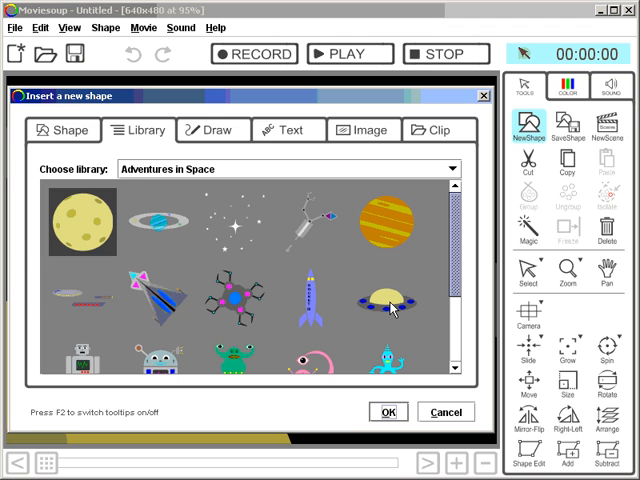
{"action": "left_click", "coordinate": [390, 304]}
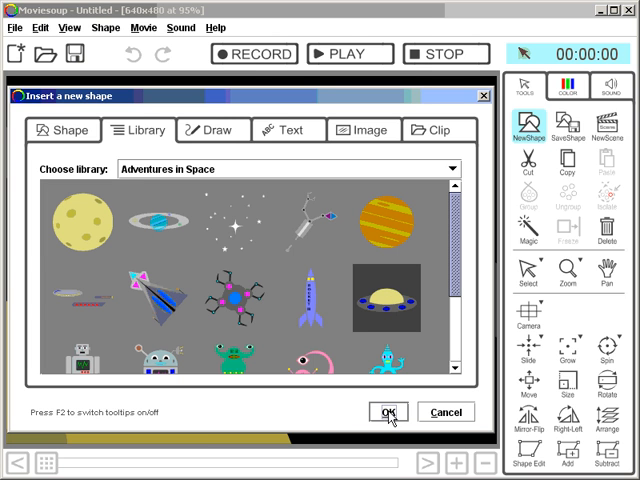
Insert the flying saucer onto the stage above the yellow planet.
{"action": "left_click", "coordinate": [388, 412]}
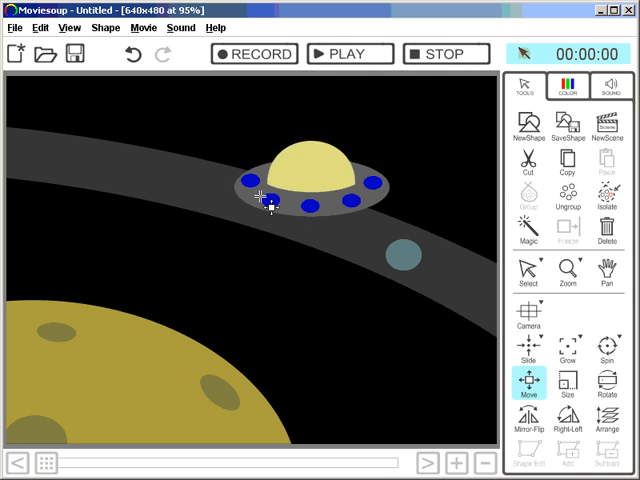
Record the saucer flying in from the top-right edge and landing on the yellow planet.
{"action": "left_click_drag", "start_coordinate": [264, 200], "coordinate": [500, 120]}
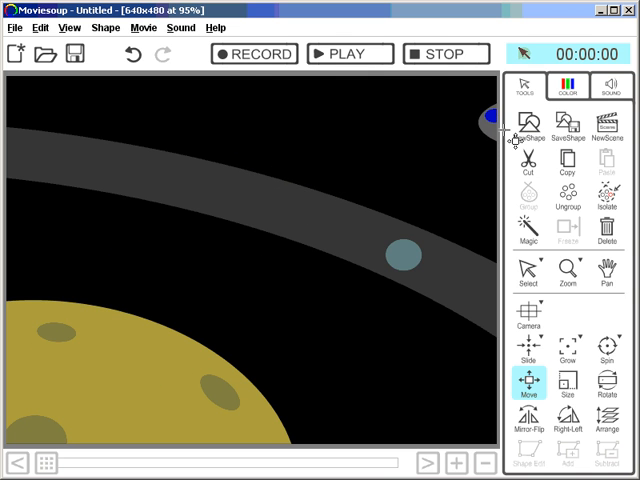
{"action": "left_click", "coordinate": [254, 54]}
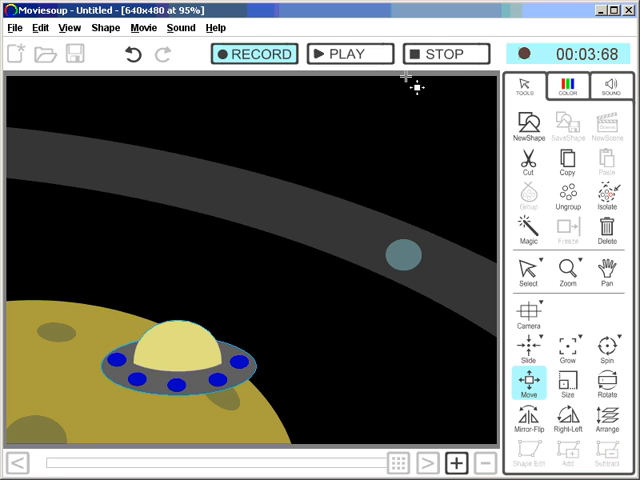
{"action": "left_click", "coordinate": [444, 52]}
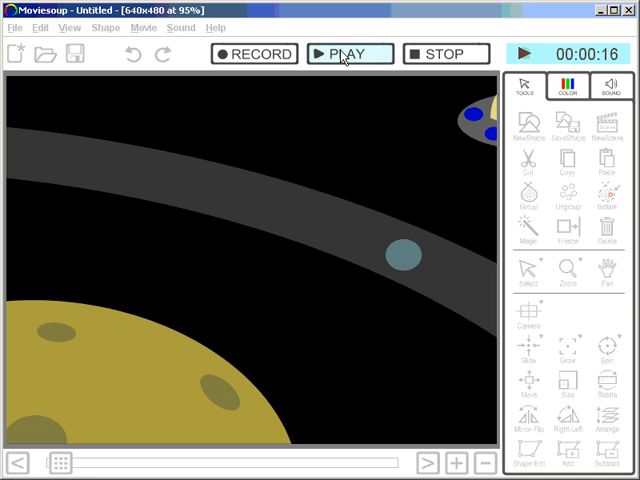
Play back the recorded landing, then show the basic shapes in the insert-shape dialog.
{"action": "left_click", "coordinate": [348, 54]}
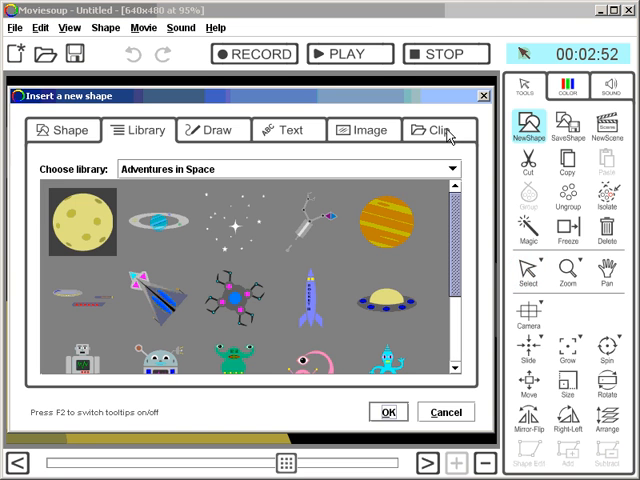
{"action": "left_click", "coordinate": [62, 130]}
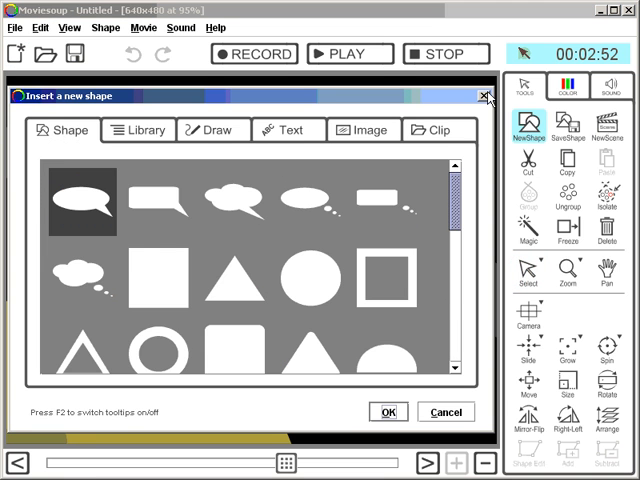